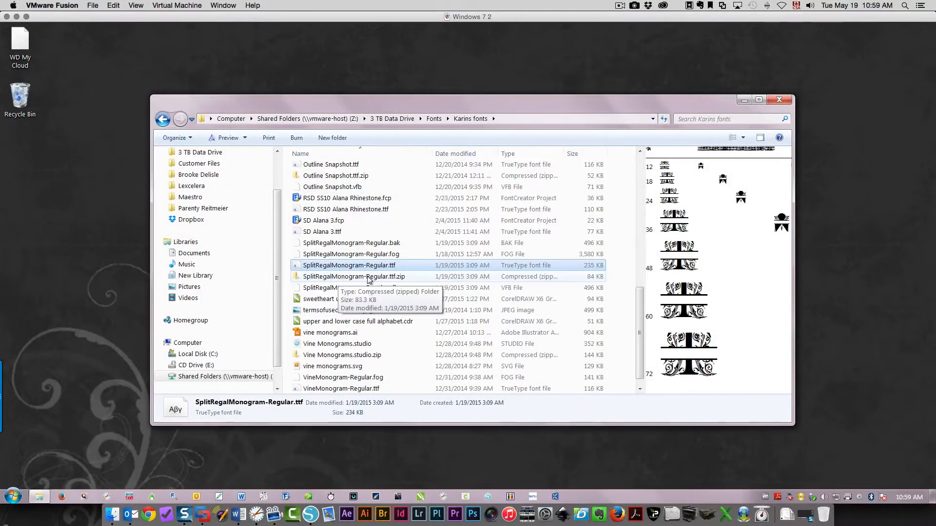
Open the SplitRegalMonogram-Regular.ttf.zip archive to list its TrueType font file
{"action": "left_click", "coordinate": [353, 275]}
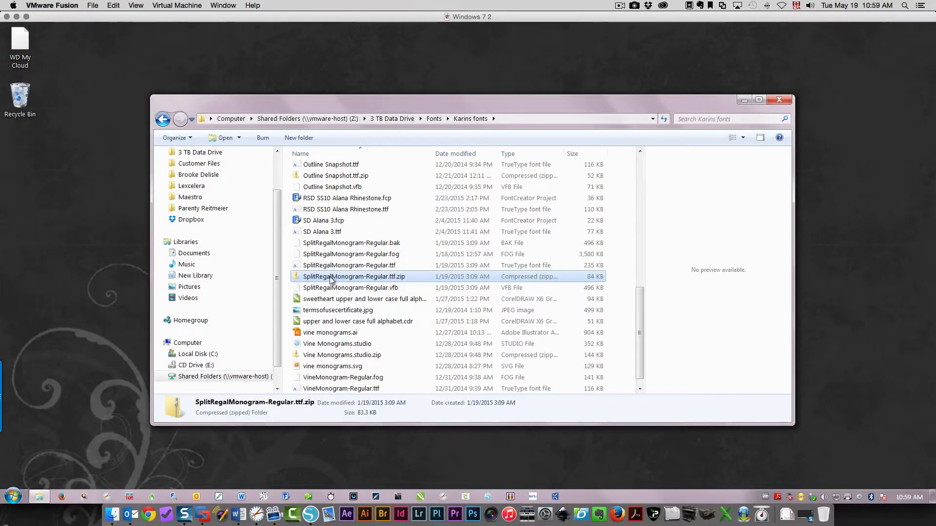
{"action": "double_click", "coordinate": [353, 275]}
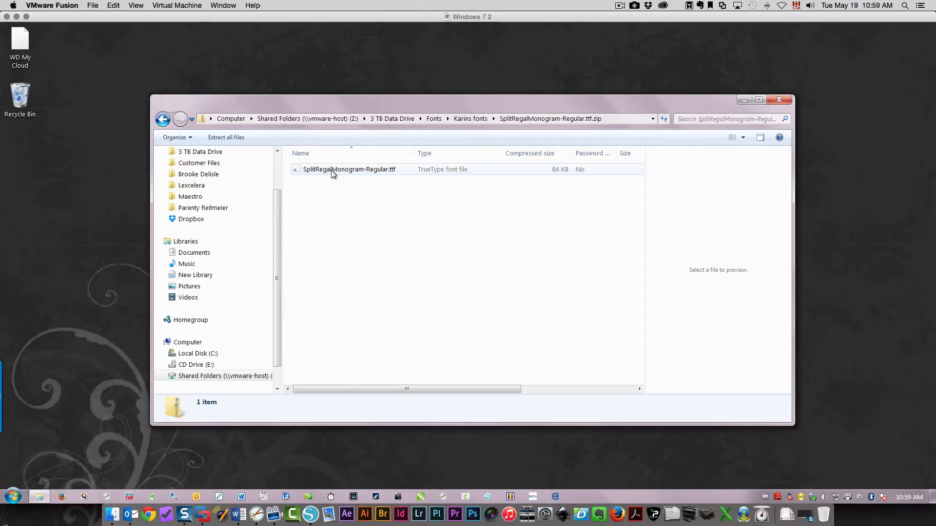
Preview SplitRegalMonogram-Regular.ttf in Font Viewer and install the font
{"action": "double_click", "coordinate": [349, 169]}
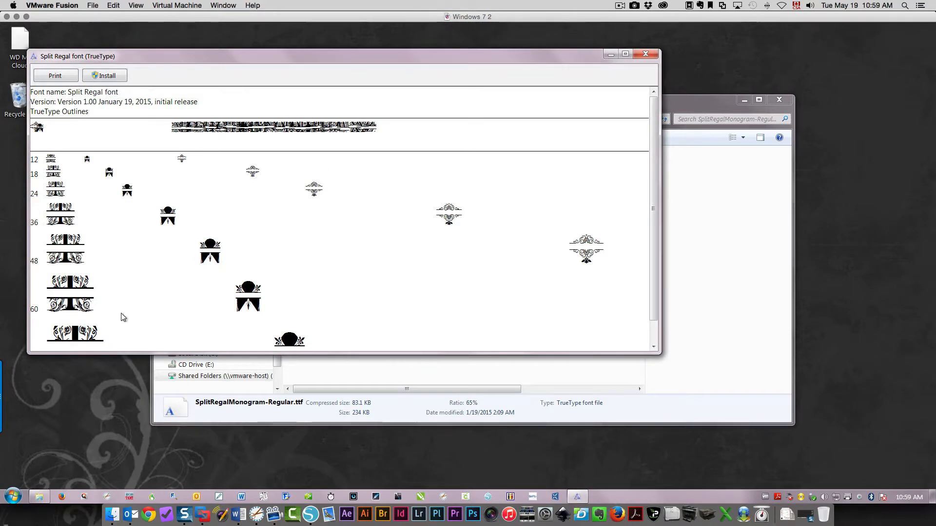
{"action": "mouse_move", "coordinate": [45, 272]}
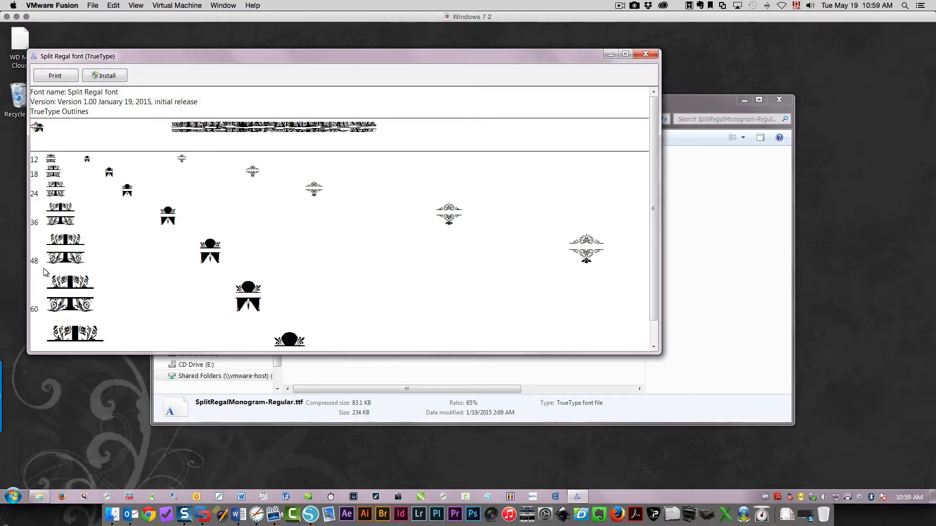
{"action": "mouse_move", "coordinate": [151, 295]}
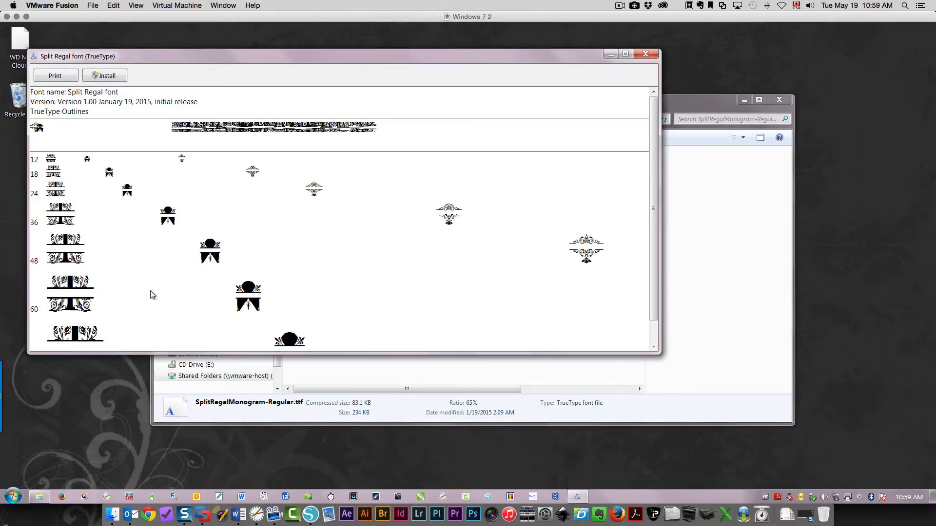
{"action": "mouse_move", "coordinate": [133, 221]}
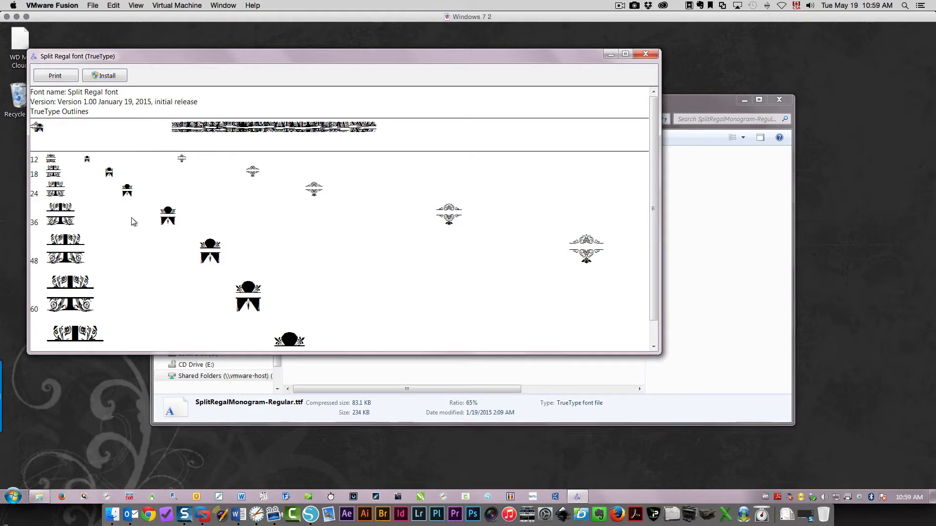
{"action": "mouse_move", "coordinate": [111, 76]}
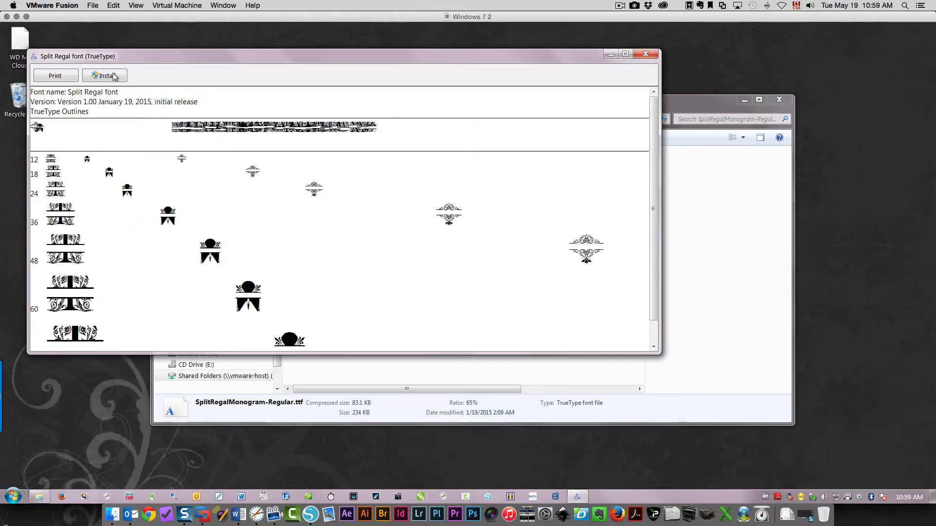
{"action": "left_click", "coordinate": [105, 76]}
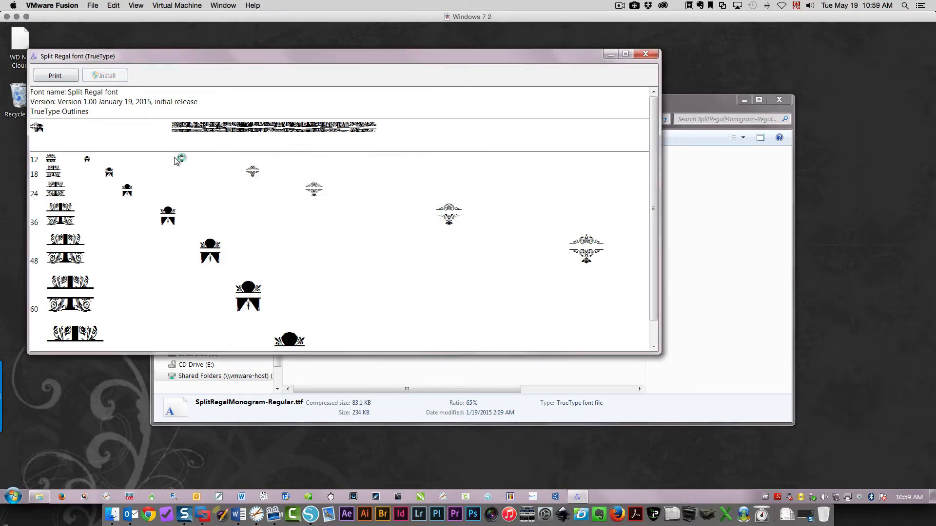
{"action": "mouse_move", "coordinate": [170, 160]}
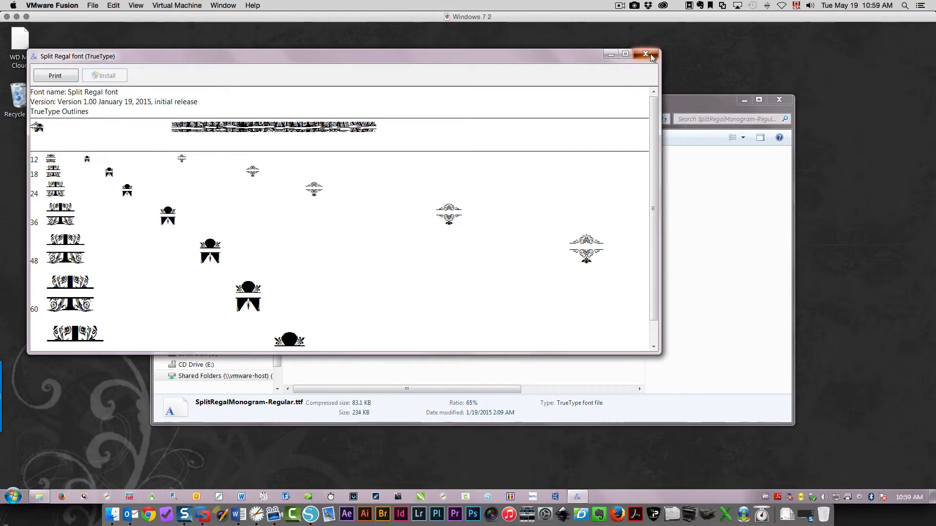
Close the font preview and launch Firefox to cricut.com
{"action": "left_click", "coordinate": [645, 54]}
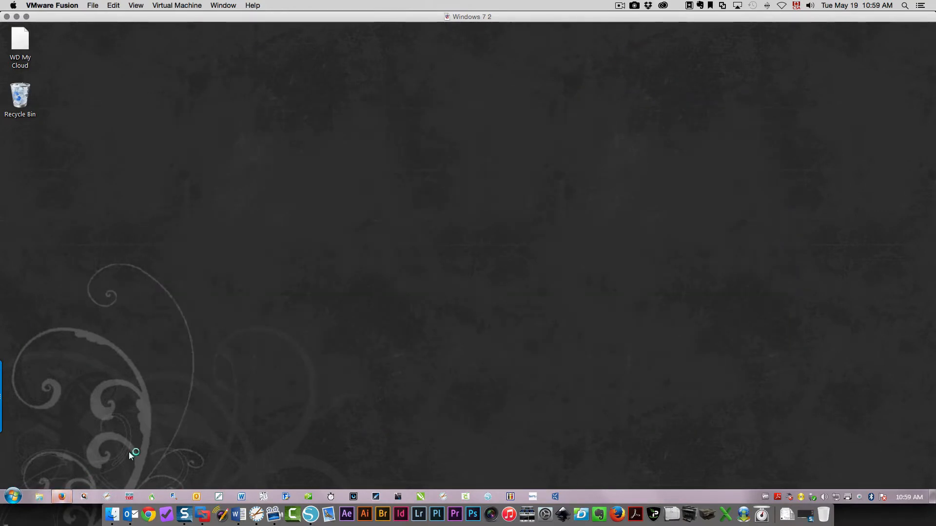
{"action": "left_click", "coordinate": [62, 497]}
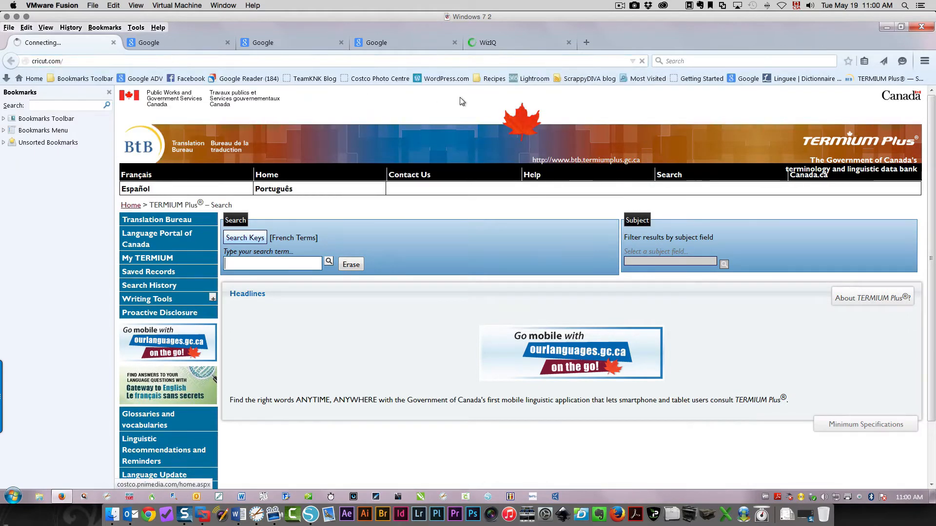
{"action": "left_click", "coordinate": [42, 42]}
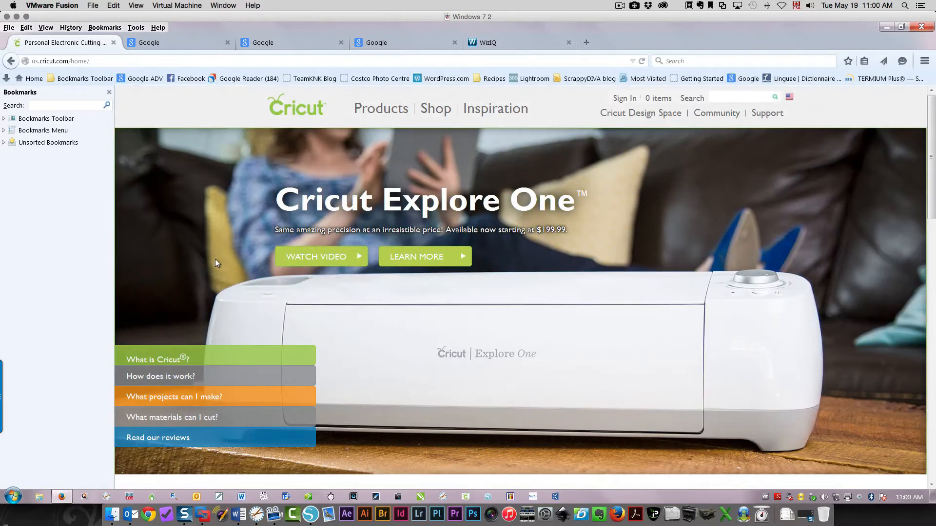
{"action": "mouse_move", "coordinate": [640, 113]}
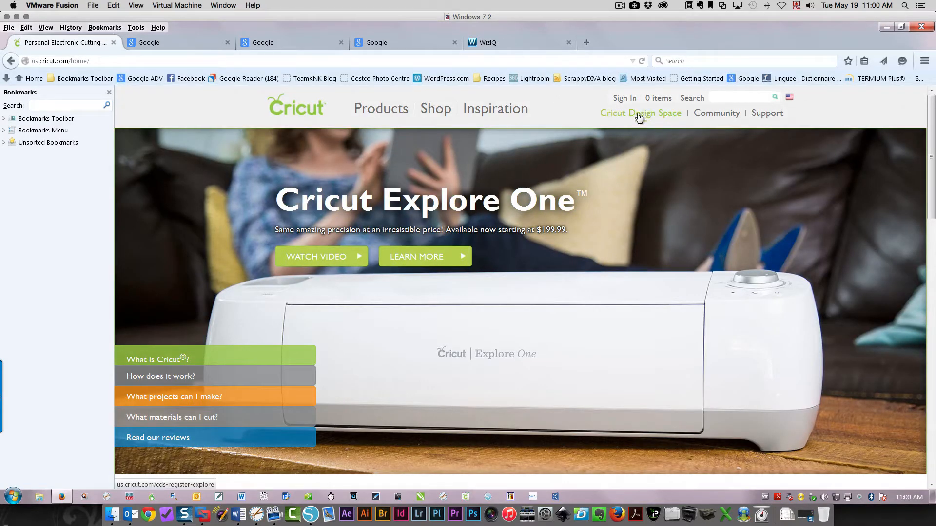
Enter Cricut Design Space and dismiss the quick tour with Do not show again ticked
{"action": "left_click", "coordinate": [639, 114]}
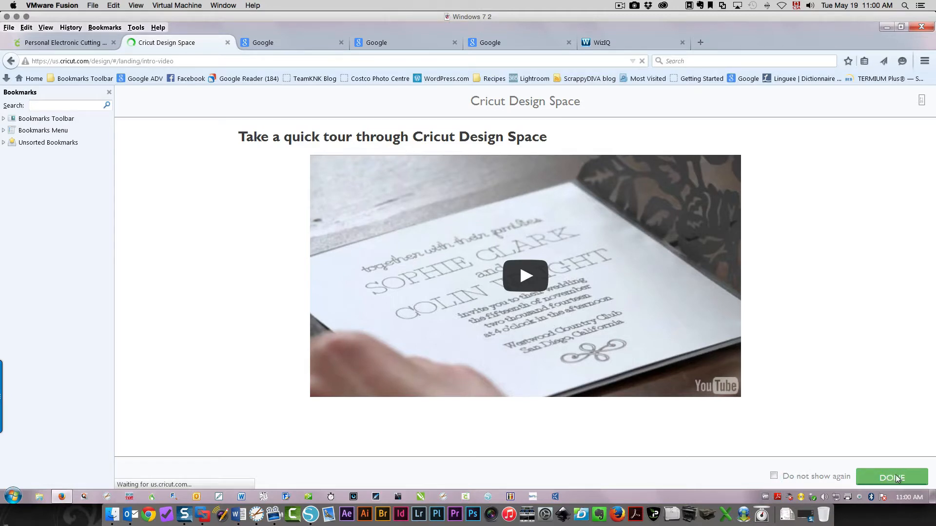
{"action": "left_click", "coordinate": [773, 477]}
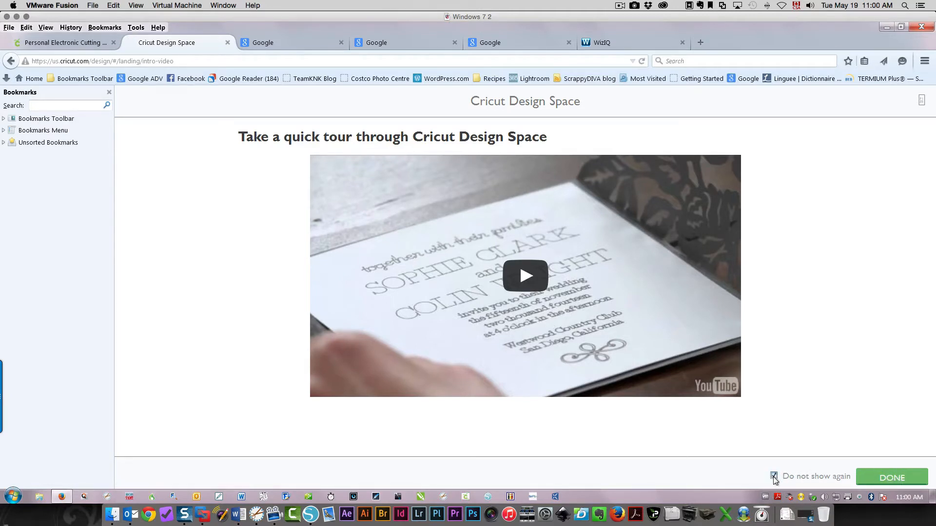
{"action": "left_click", "coordinate": [891, 477]}
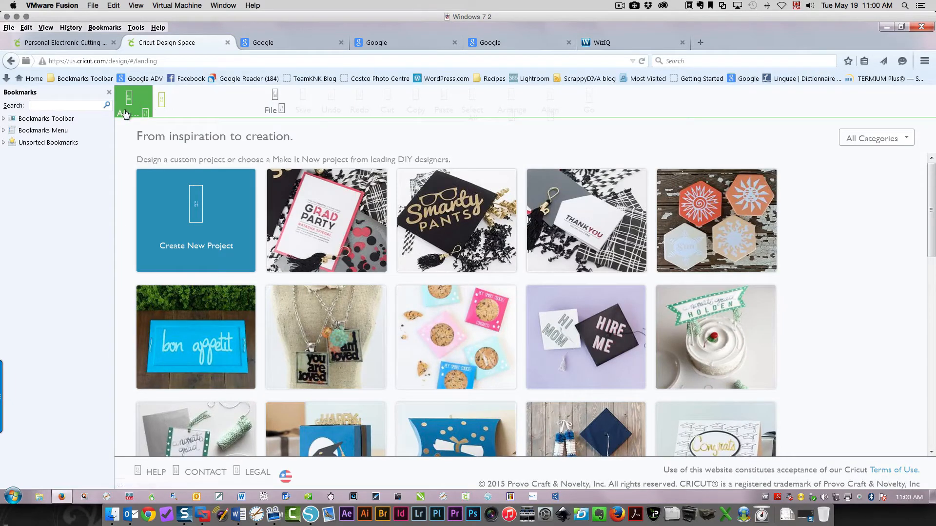
Sign in through the account menu and start Create New Project, reaching the plugin update page
{"action": "left_click", "coordinate": [127, 116]}
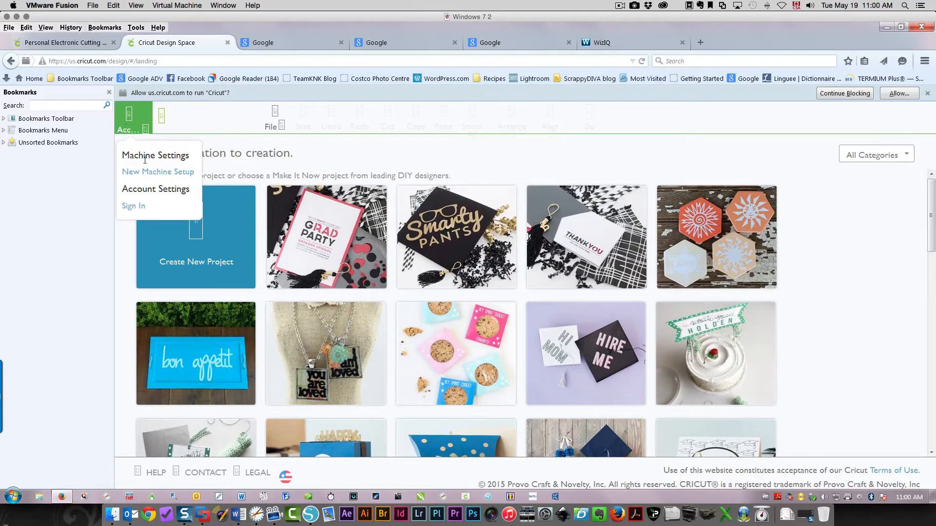
{"action": "left_click", "coordinate": [133, 206]}
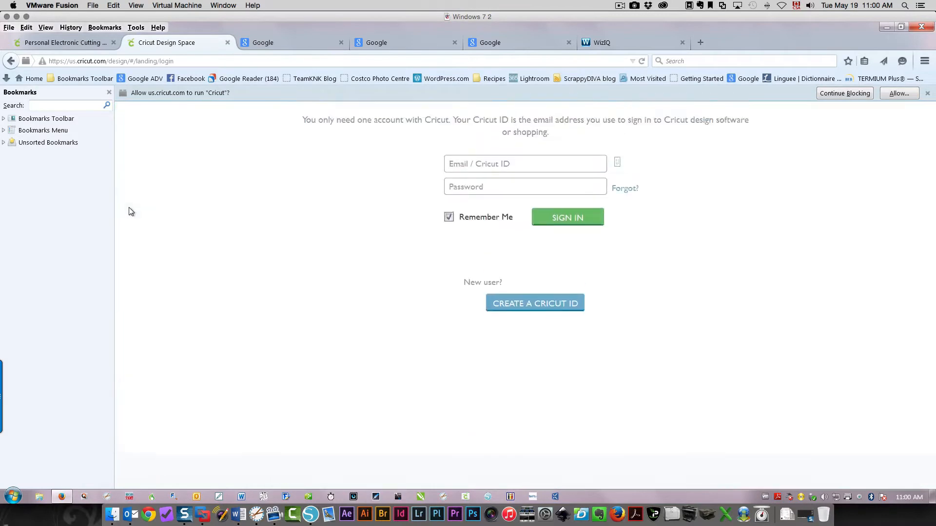
{"action": "left_click", "coordinate": [567, 216]}
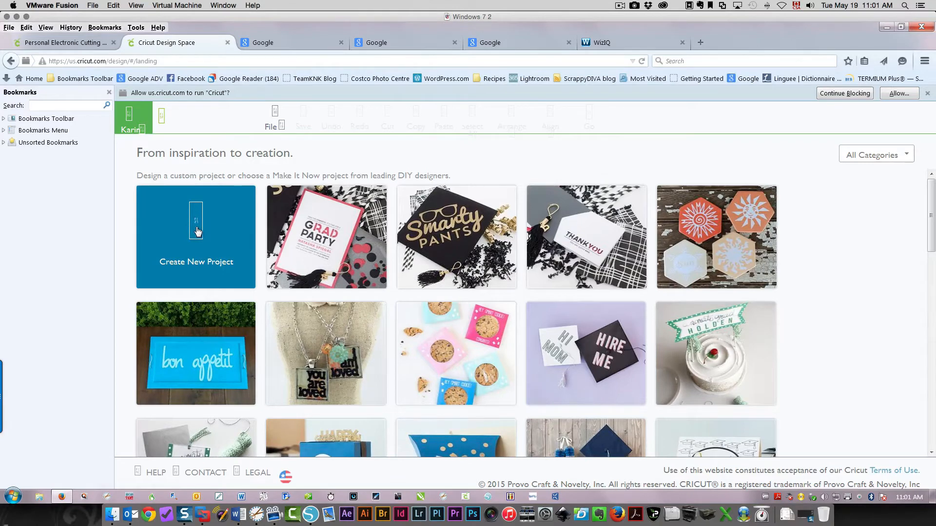
{"action": "left_click", "coordinate": [195, 236]}
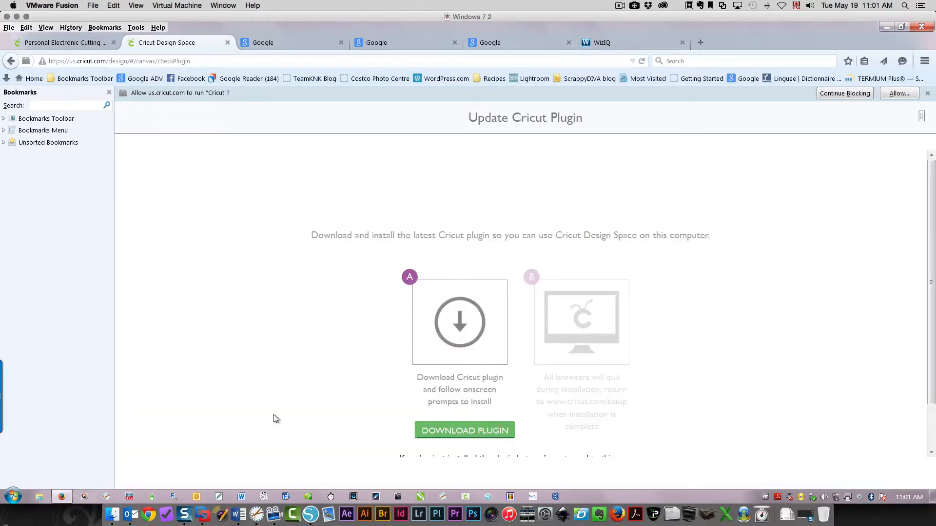
Download the Cricut plugin installer and save it to the desktop
{"action": "left_click", "coordinate": [464, 430]}
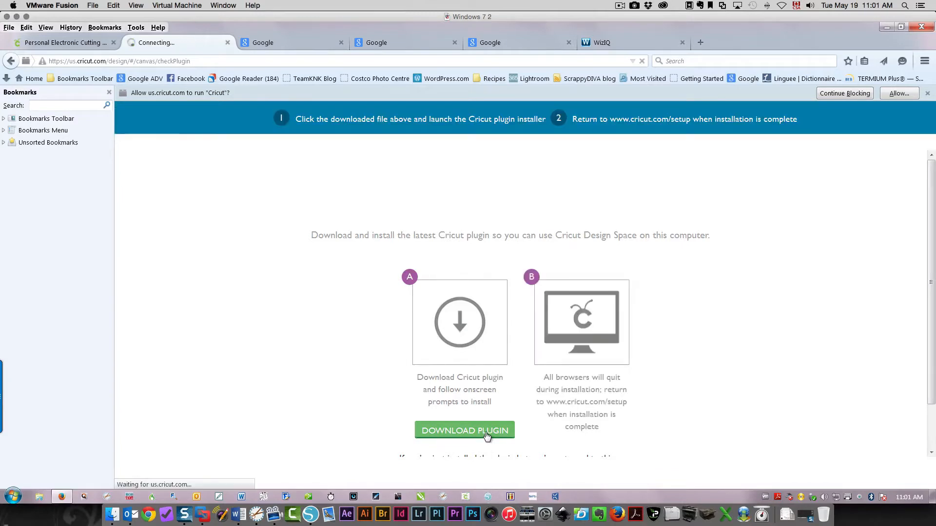
{"action": "left_click", "coordinate": [464, 430]}
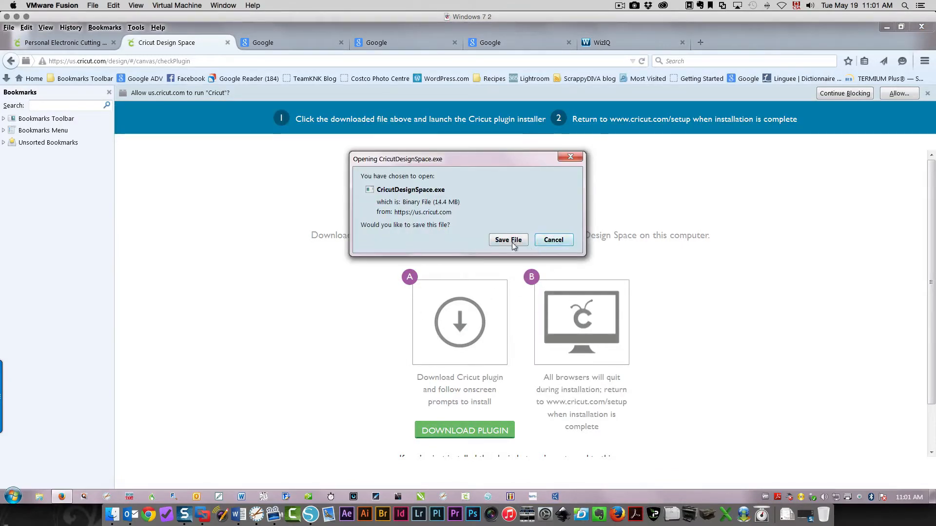
{"action": "left_click", "coordinate": [508, 240]}
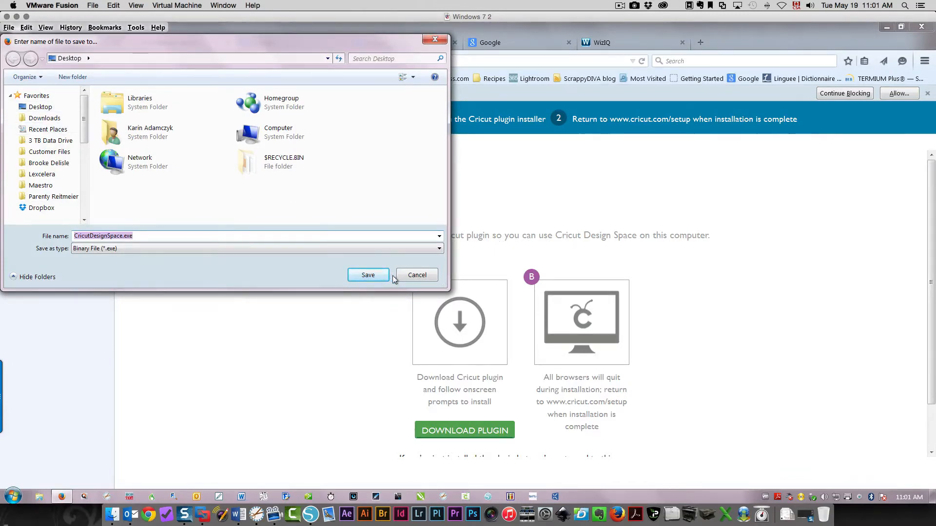
{"action": "left_click", "coordinate": [367, 275]}
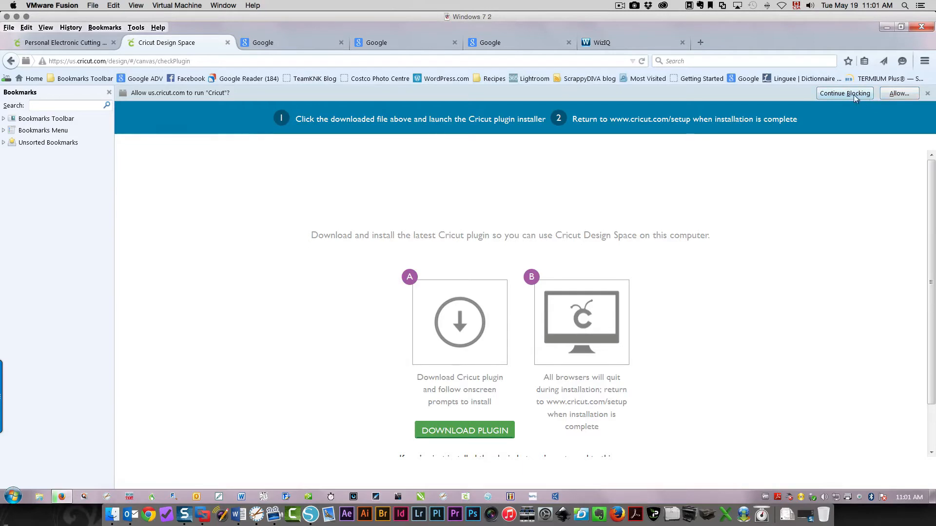
Set the browser's Cricut plugin permission to allow and dismiss the prompt
{"action": "left_click", "coordinate": [898, 94]}
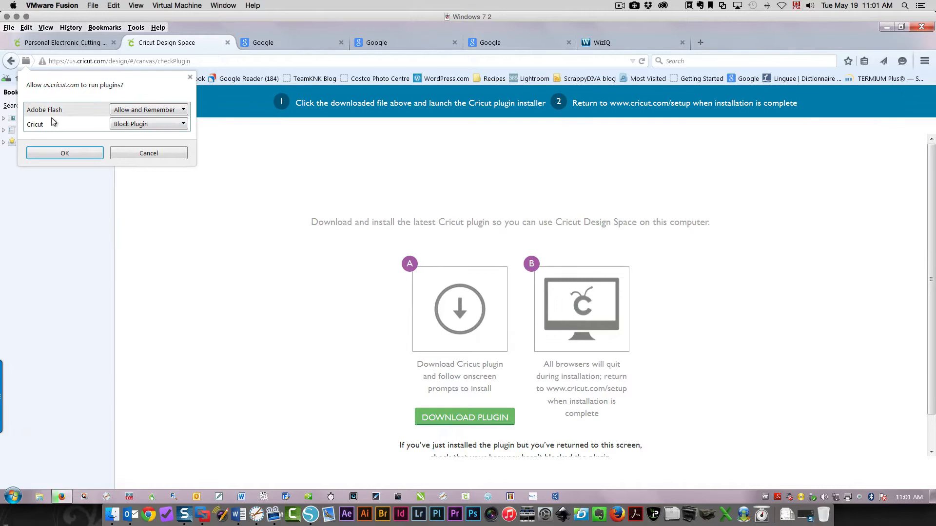
{"action": "left_click", "coordinate": [146, 109]}
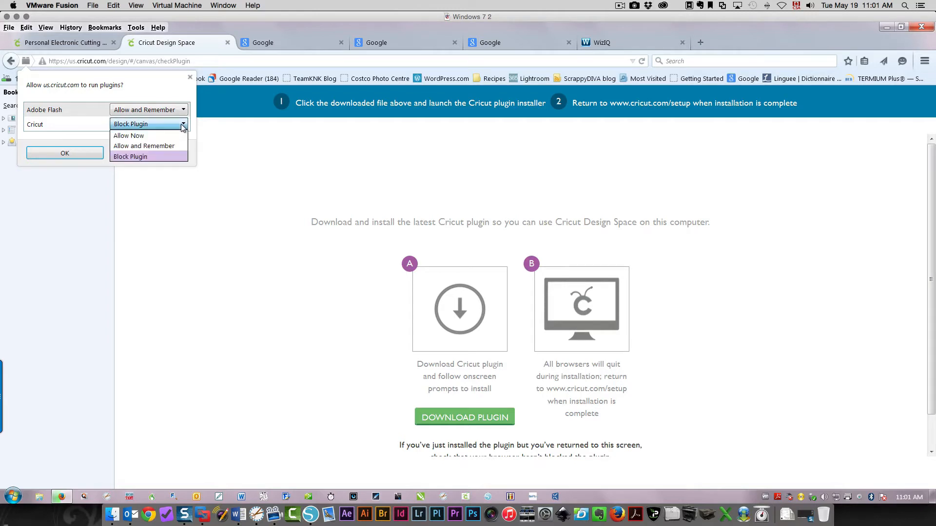
{"action": "left_click", "coordinate": [143, 145]}
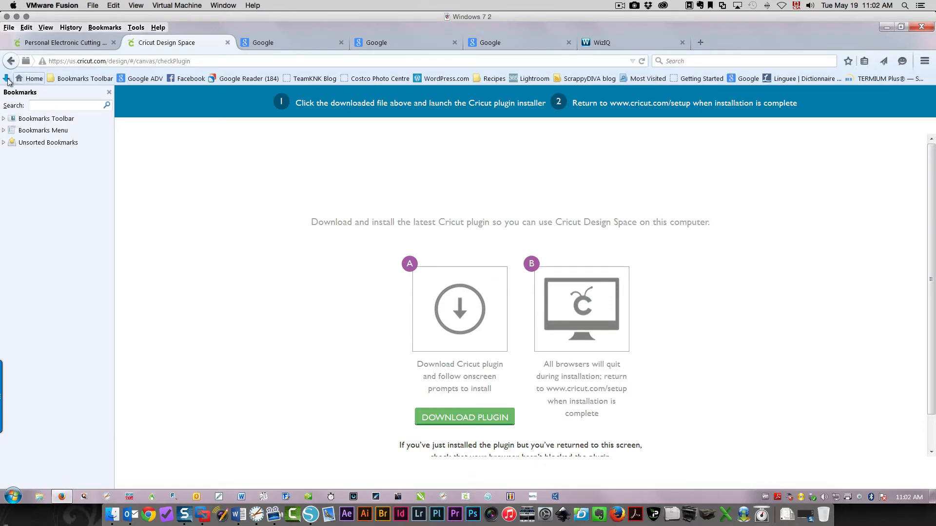
{"action": "mouse_move", "coordinate": [6, 78]}
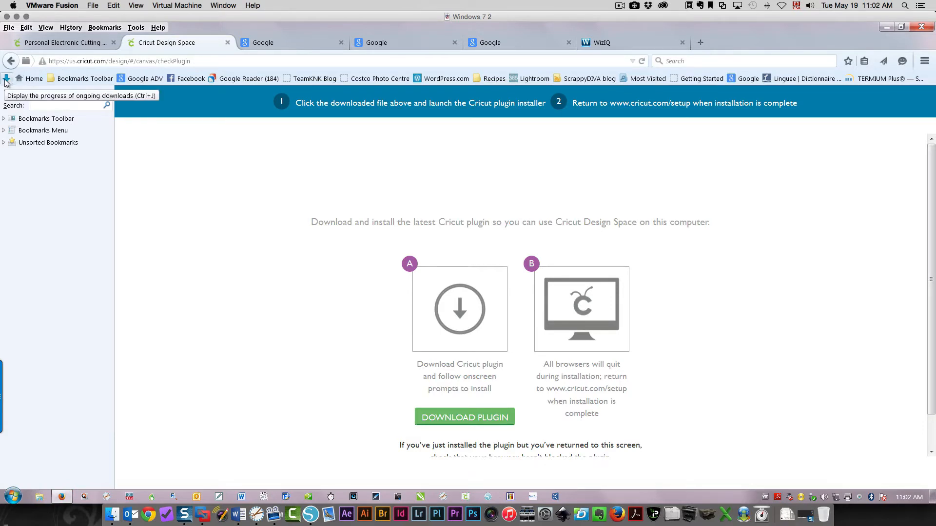
Run the downloaded installer and accept the licence agreement
{"action": "left_click", "coordinate": [8, 78]}
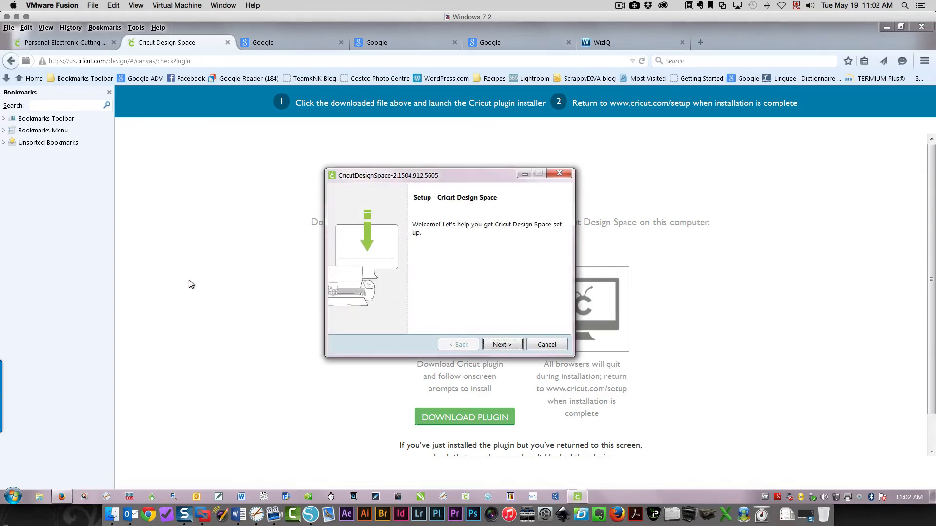
{"action": "mouse_move", "coordinate": [233, 275]}
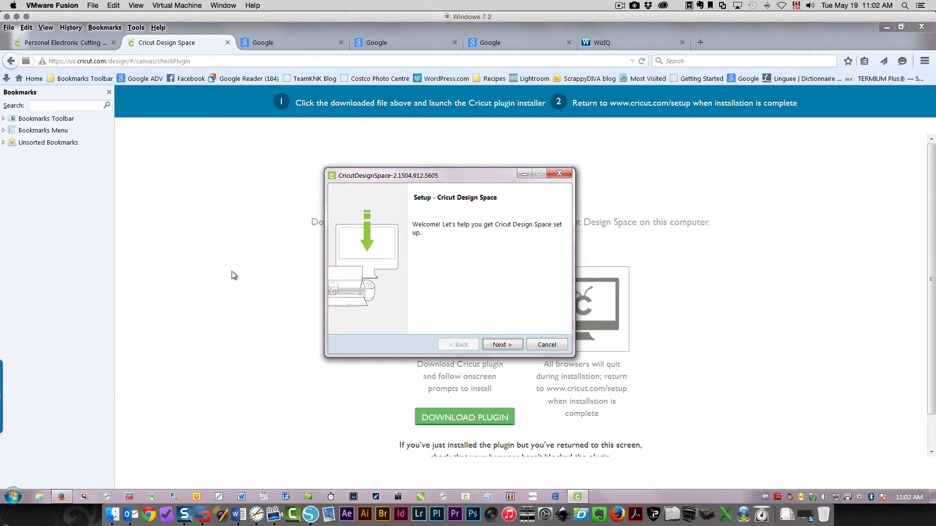
{"action": "left_click", "coordinate": [502, 344]}
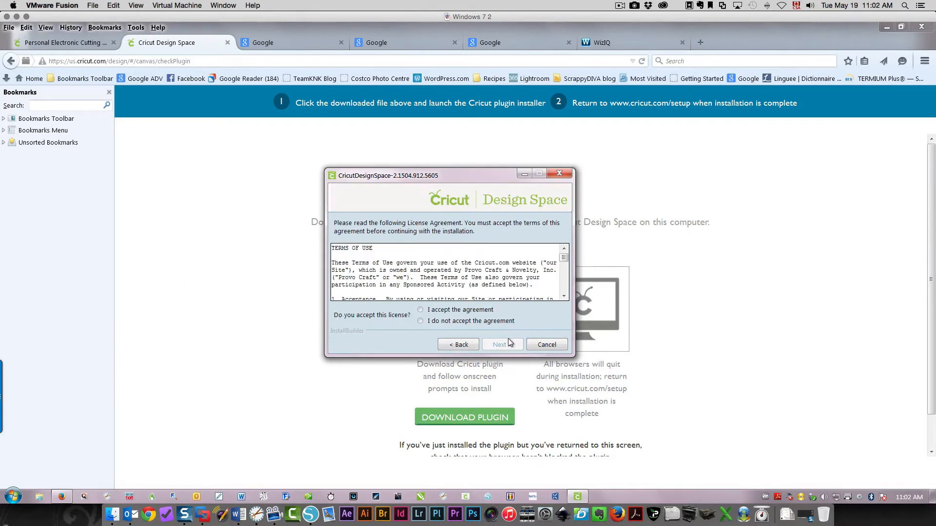
{"action": "left_click", "coordinate": [422, 311]}
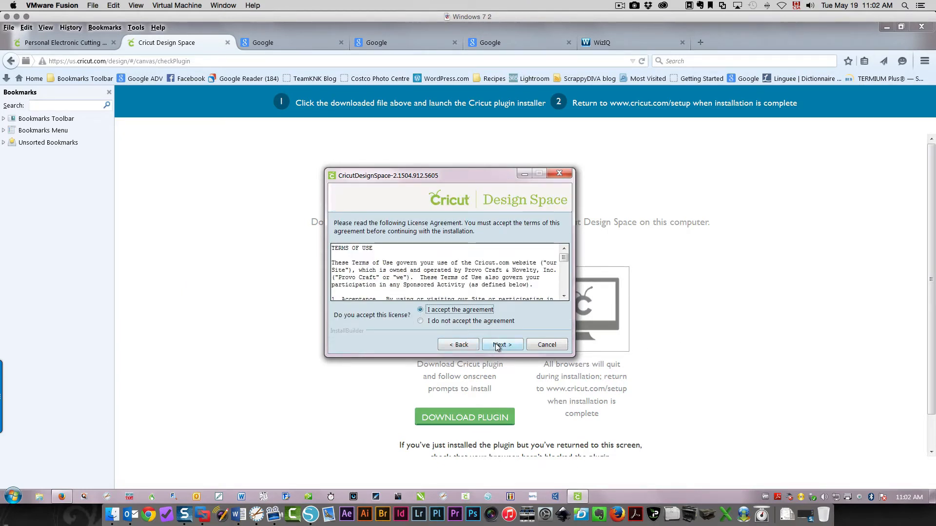
{"action": "left_click", "coordinate": [500, 344]}
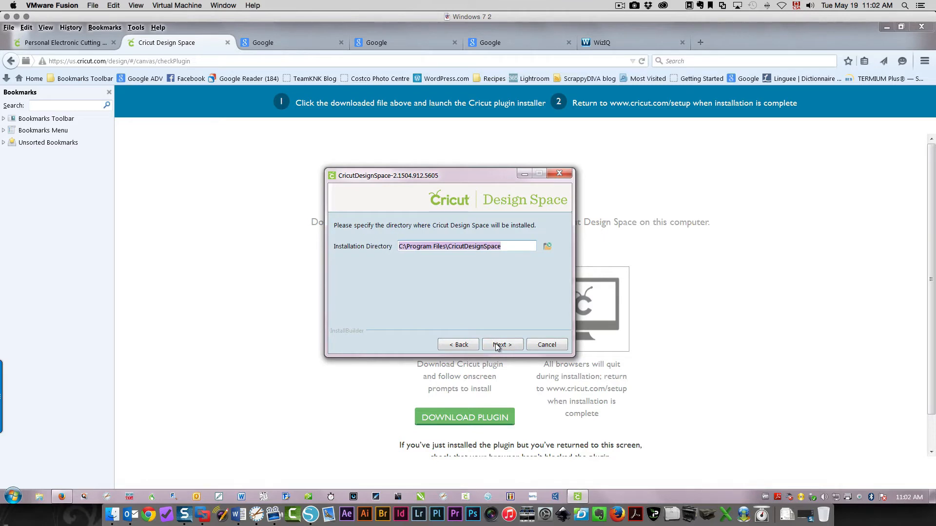
Keep the default folder and both components, install, and finish with Launch checked
{"action": "left_click", "coordinate": [500, 344]}
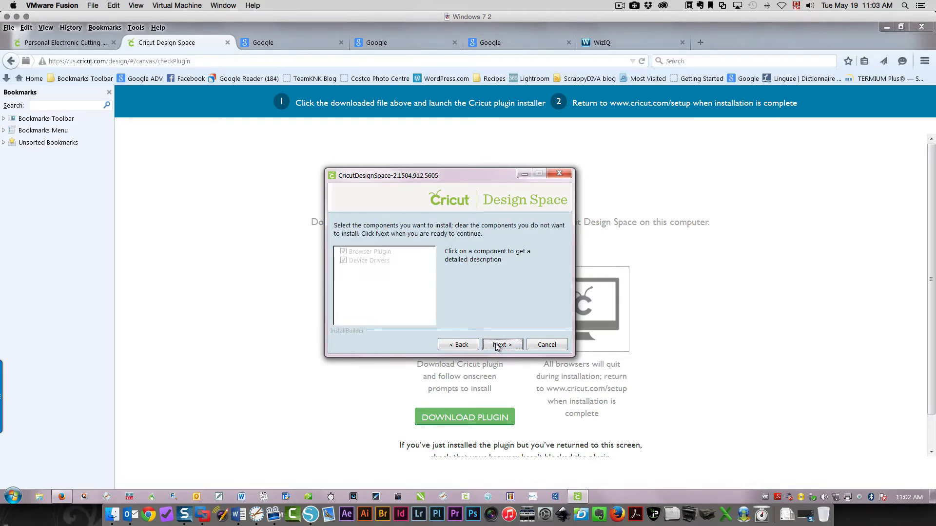
{"action": "left_click", "coordinate": [503, 344]}
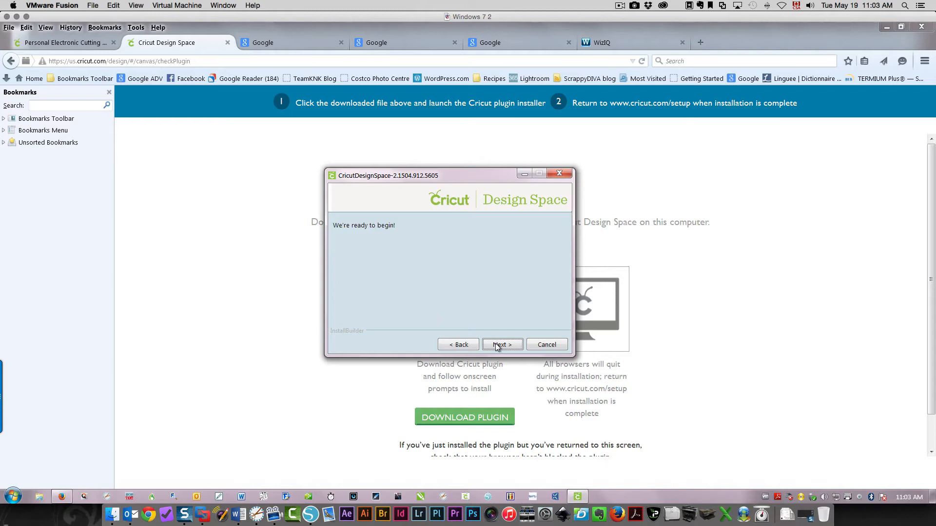
{"action": "left_click", "coordinate": [502, 344]}
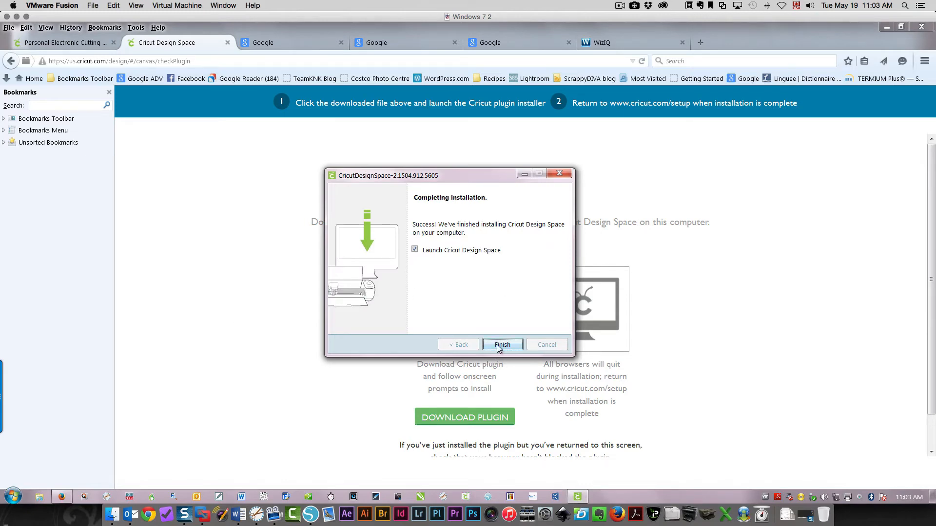
{"action": "left_click", "coordinate": [502, 344]}
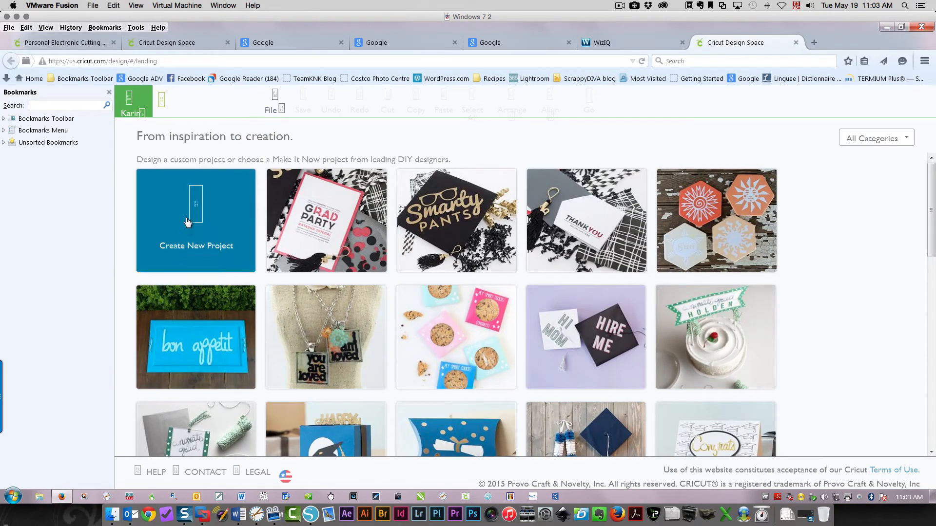
Create a new blank project and add a text object for the letter D
{"action": "left_click", "coordinate": [195, 220]}
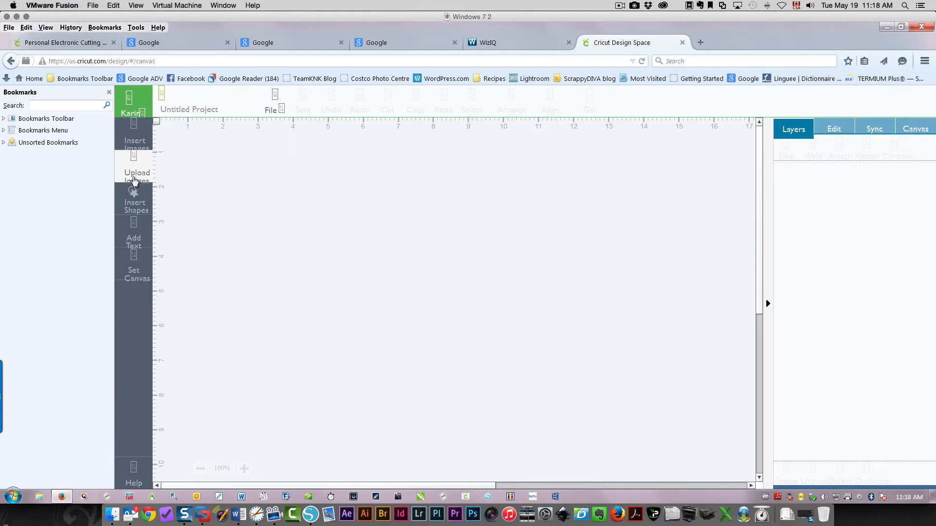
{"action": "mouse_move", "coordinate": [134, 263]}
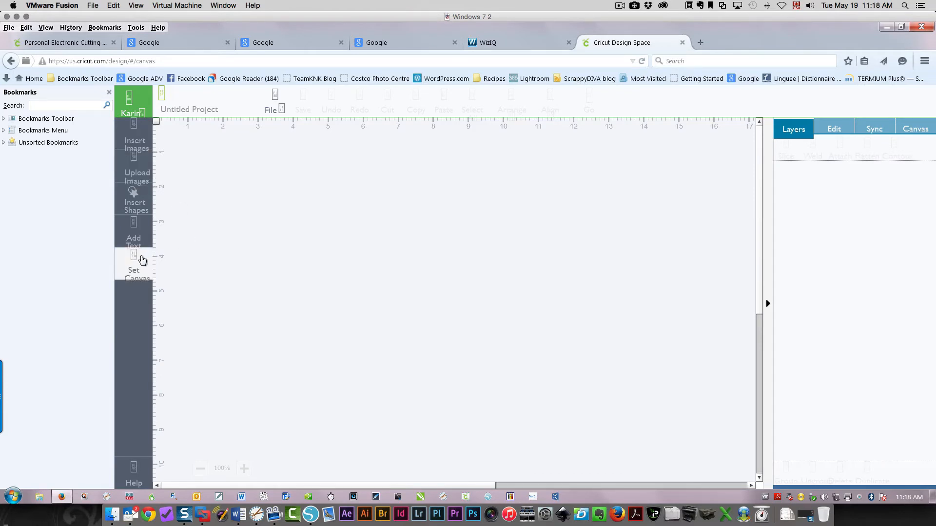
{"action": "left_click", "coordinate": [133, 242]}
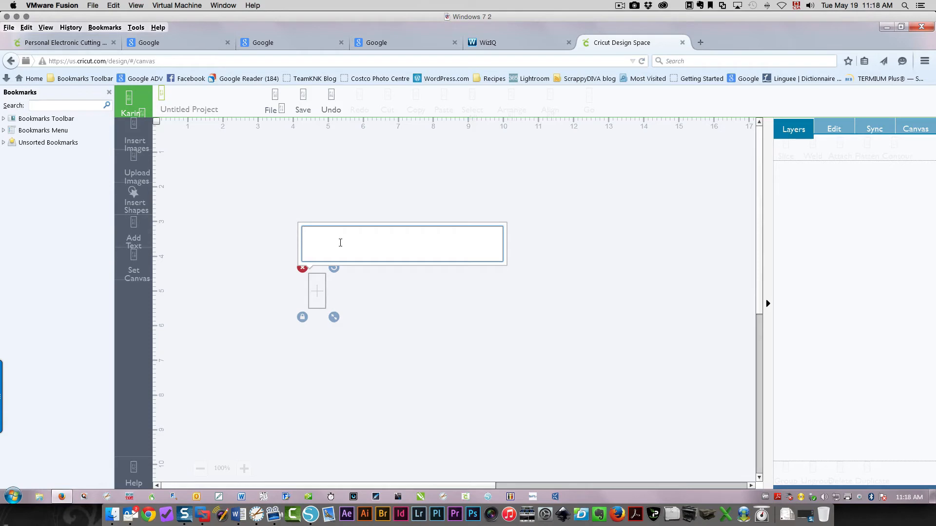
{"action": "mouse_move", "coordinate": [426, 244]}
{"action": "type", "text": "D"}
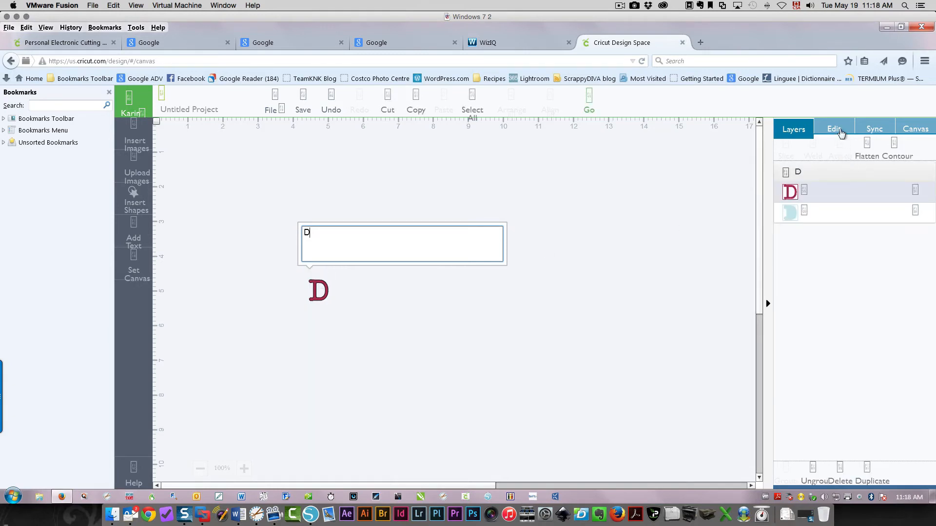
Search fonts for 's' and set the D's font to Split Regal
{"action": "left_click", "coordinate": [834, 129]}
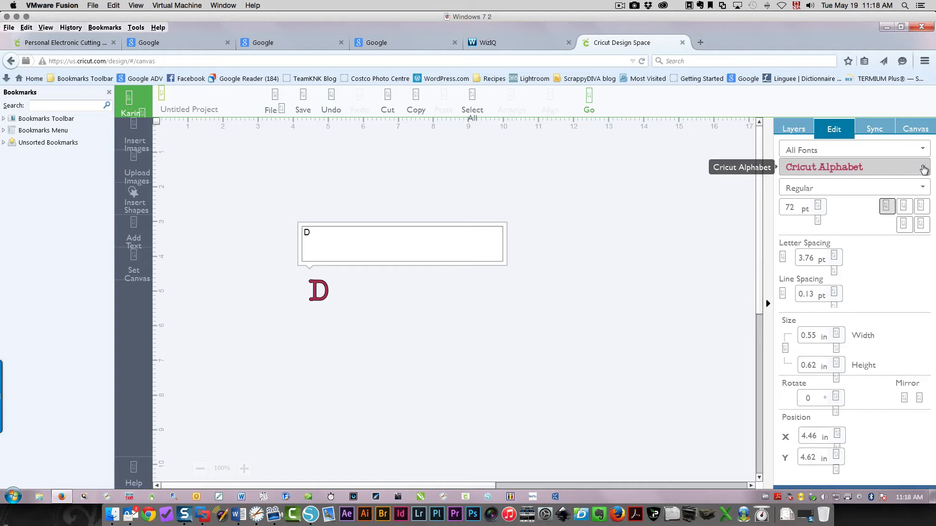
{"action": "left_click", "coordinate": [854, 166]}
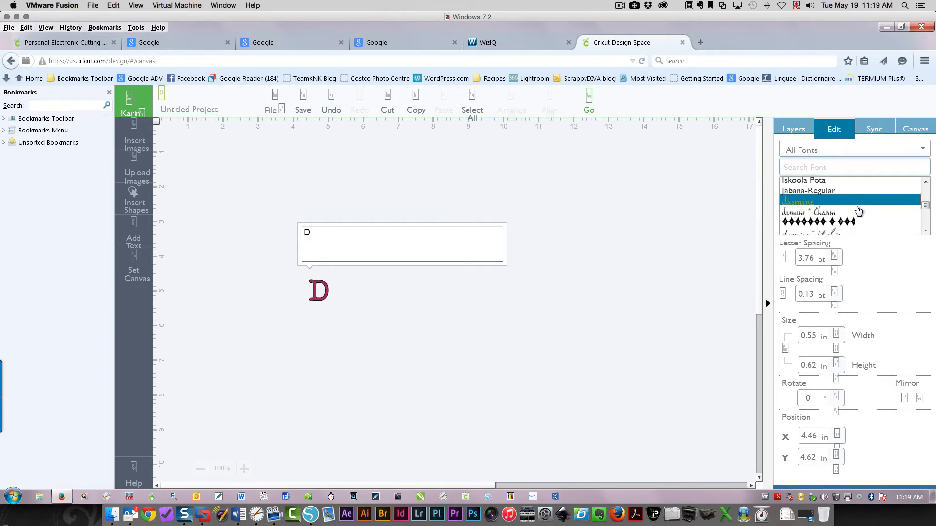
{"action": "type", "text": "s"}
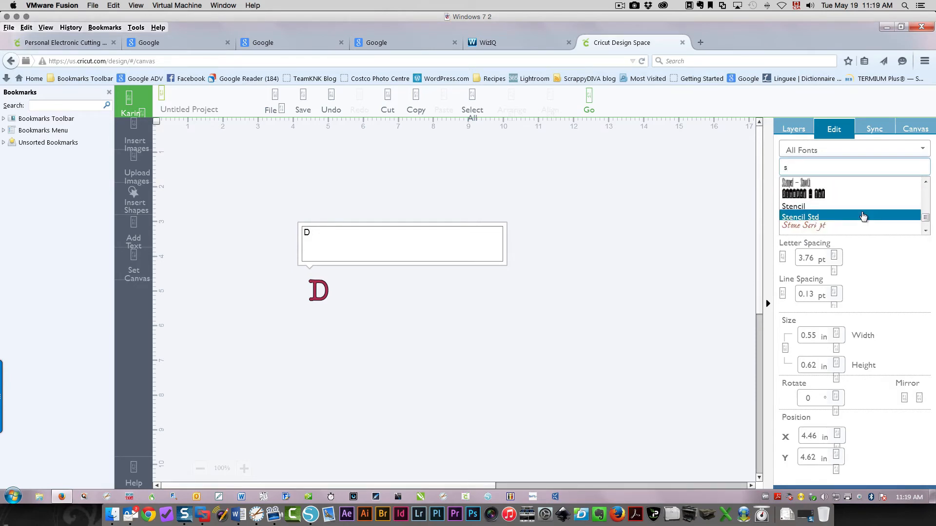
{"action": "scroll", "scroll_direction": "down", "scroll_amount": 3}
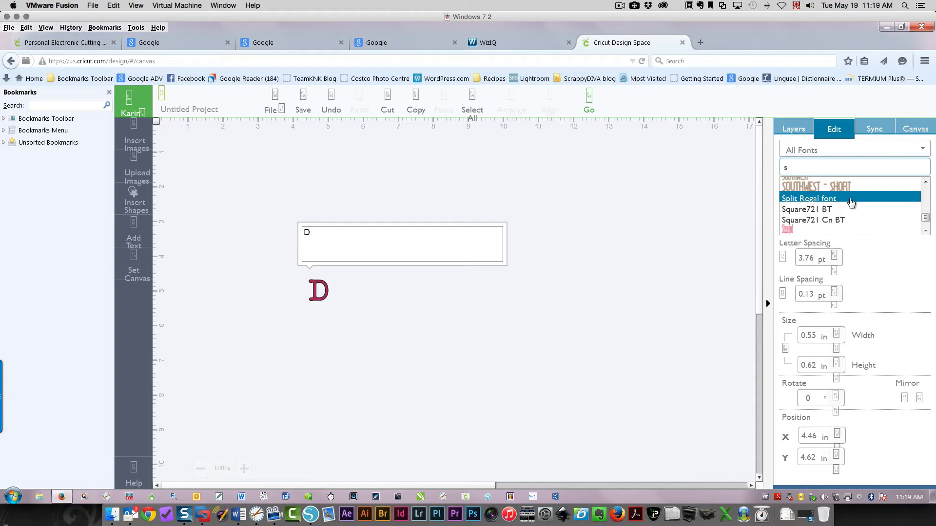
{"action": "left_click", "coordinate": [809, 198]}
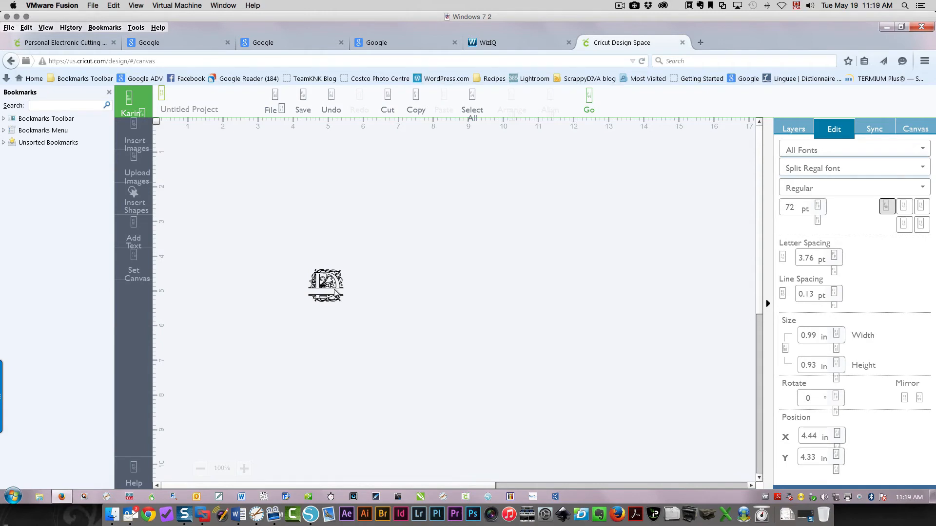
Move the D toward the upper left and enlarge it to about two inches wide
{"action": "left_click_drag", "start_coordinate": [325, 285], "coordinate": [320, 281]}
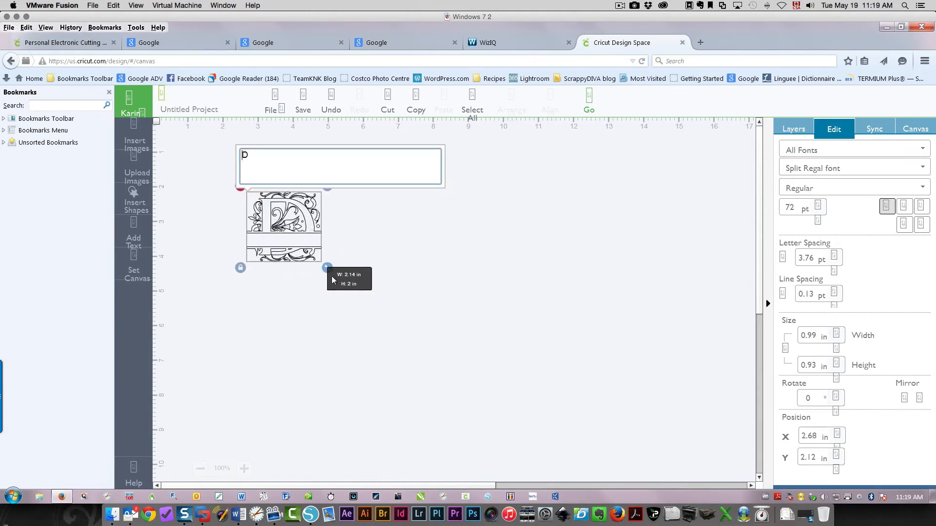
{"action": "left_click_drag", "start_coordinate": [328, 267], "coordinate": [386, 322]}
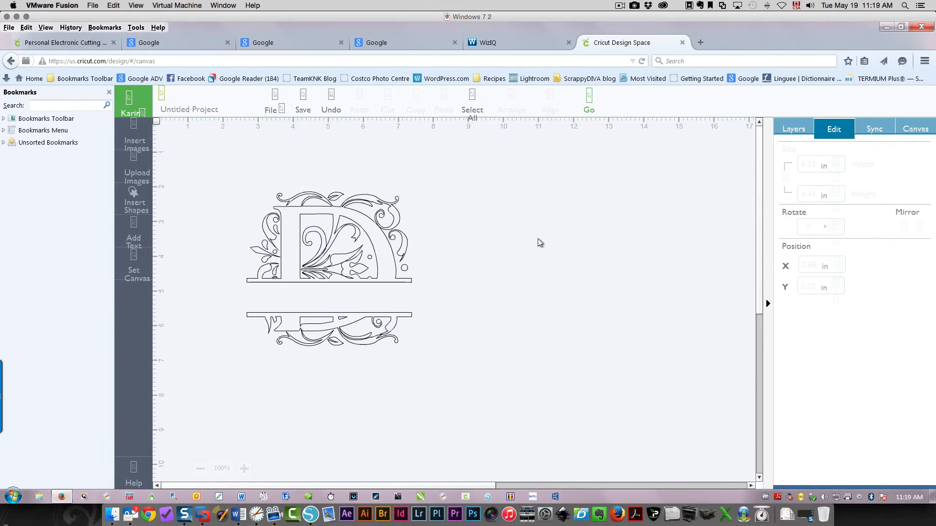
{"action": "mouse_move", "coordinate": [568, 293]}
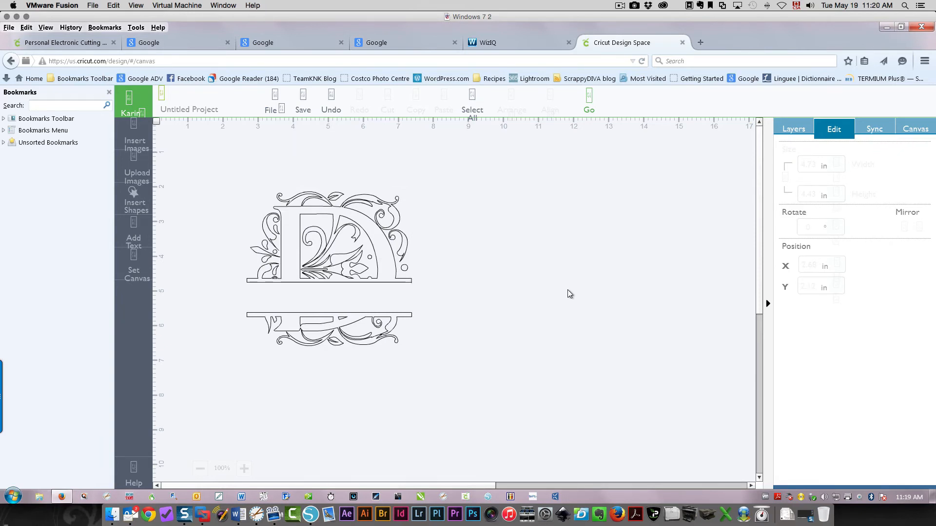